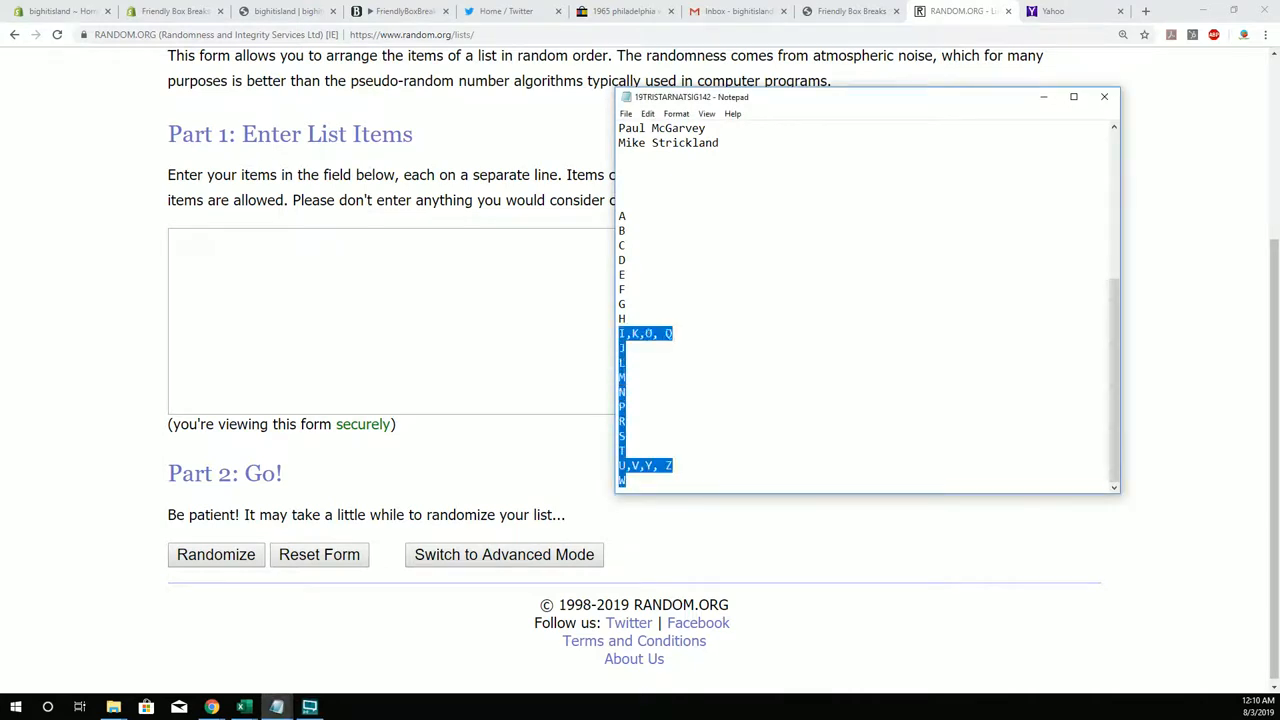
- Paste the 19 letter groups, shuffle them seven times, and select the final order to copy
{"action": "right_click", "coordinate": [660, 360]}
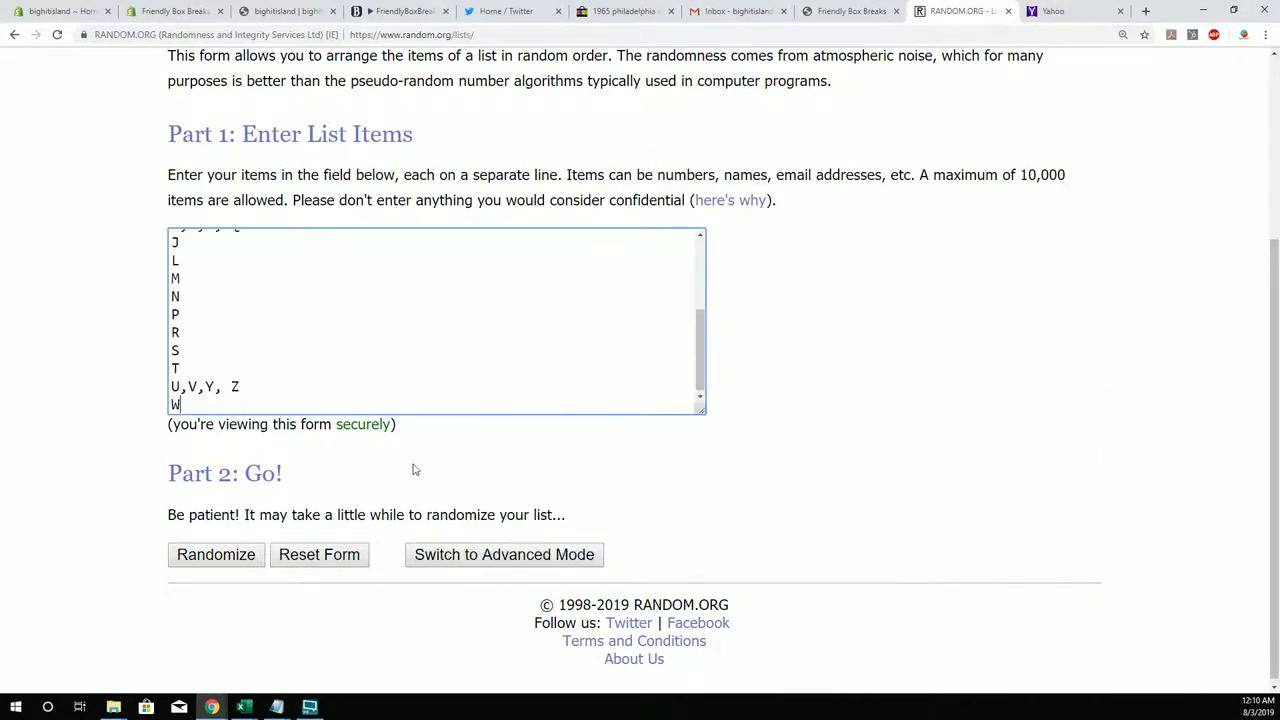
{"action": "left_click", "coordinate": [216, 554]}
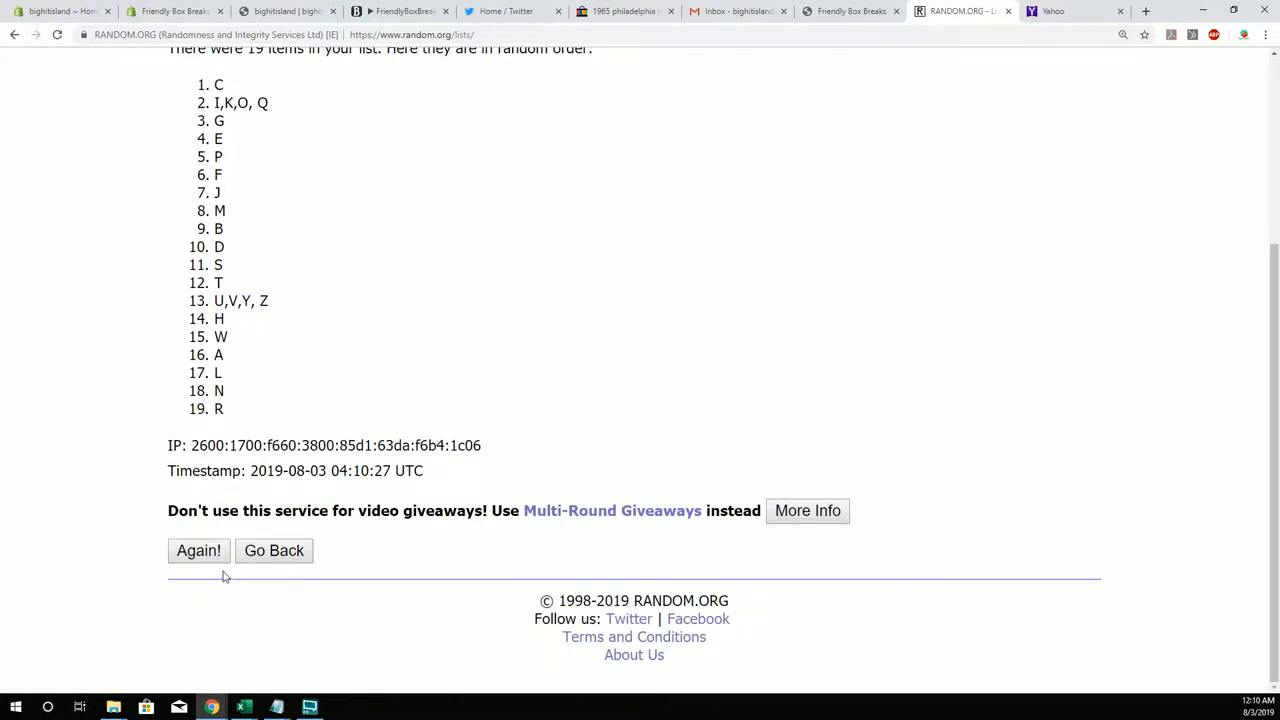
{"action": "left_click", "coordinate": [198, 552]}
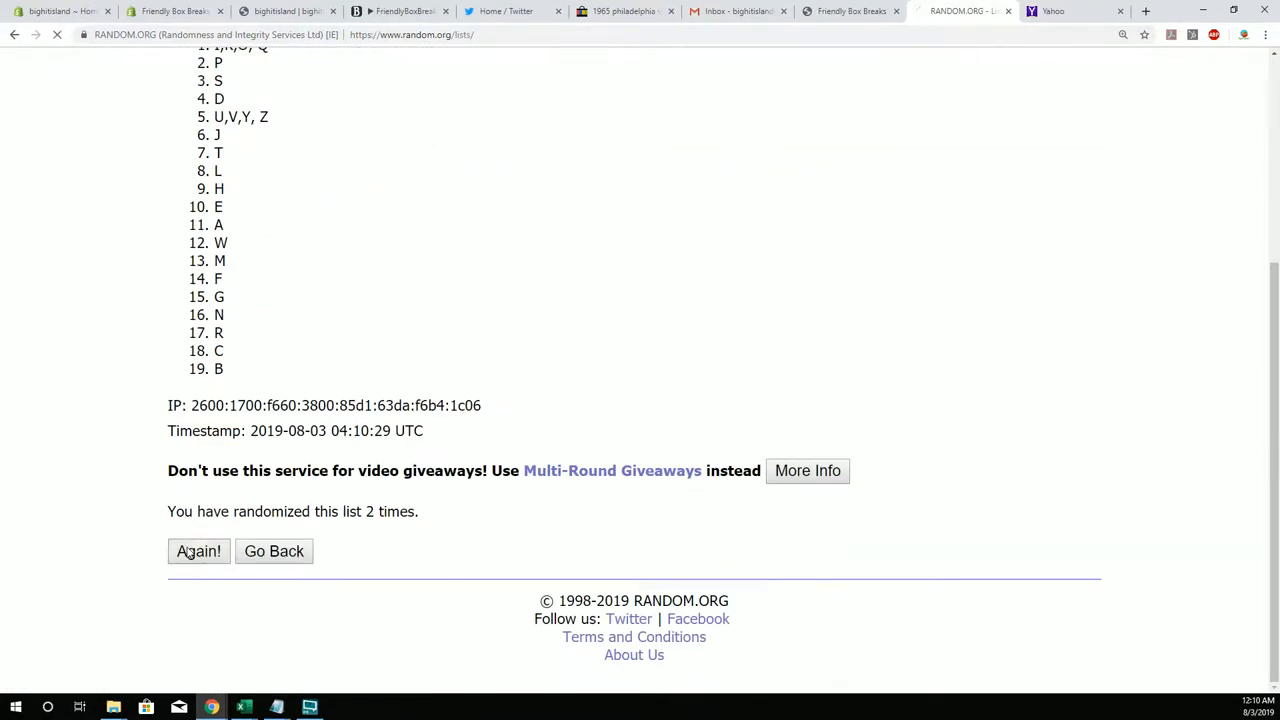
{"action": "left_click", "coordinate": [198, 552]}
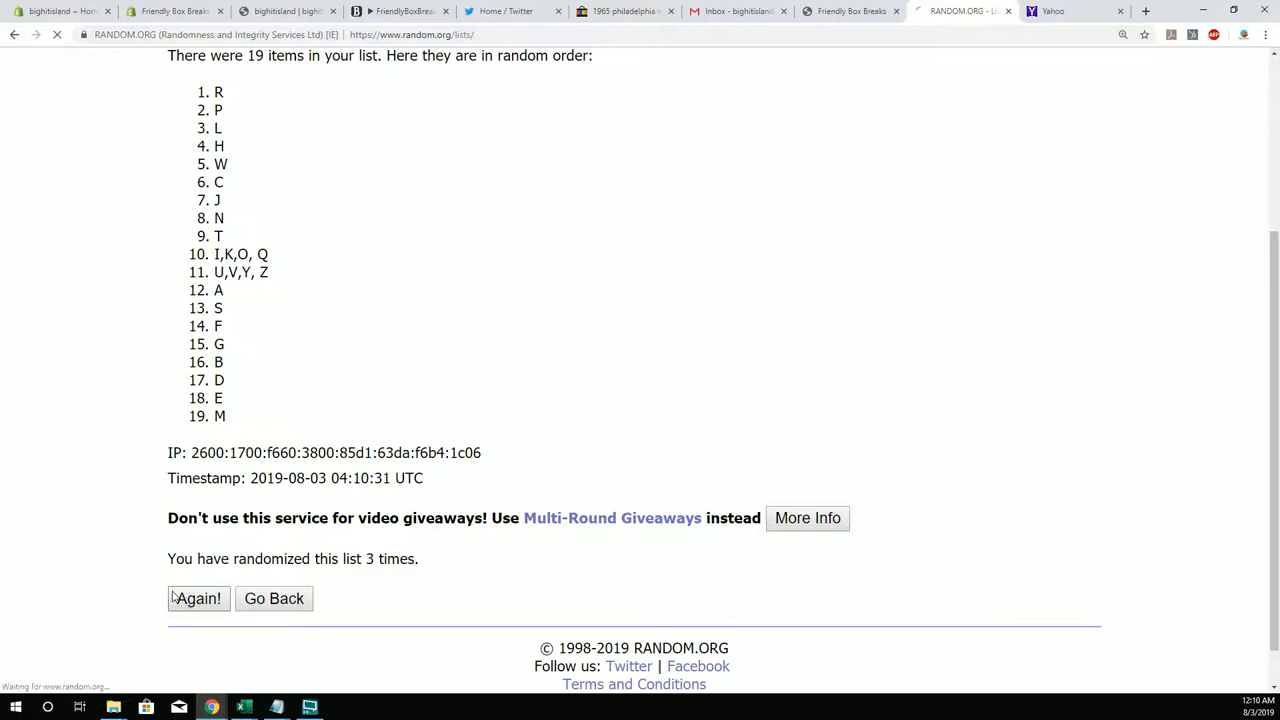
{"action": "left_click", "coordinate": [196, 598]}
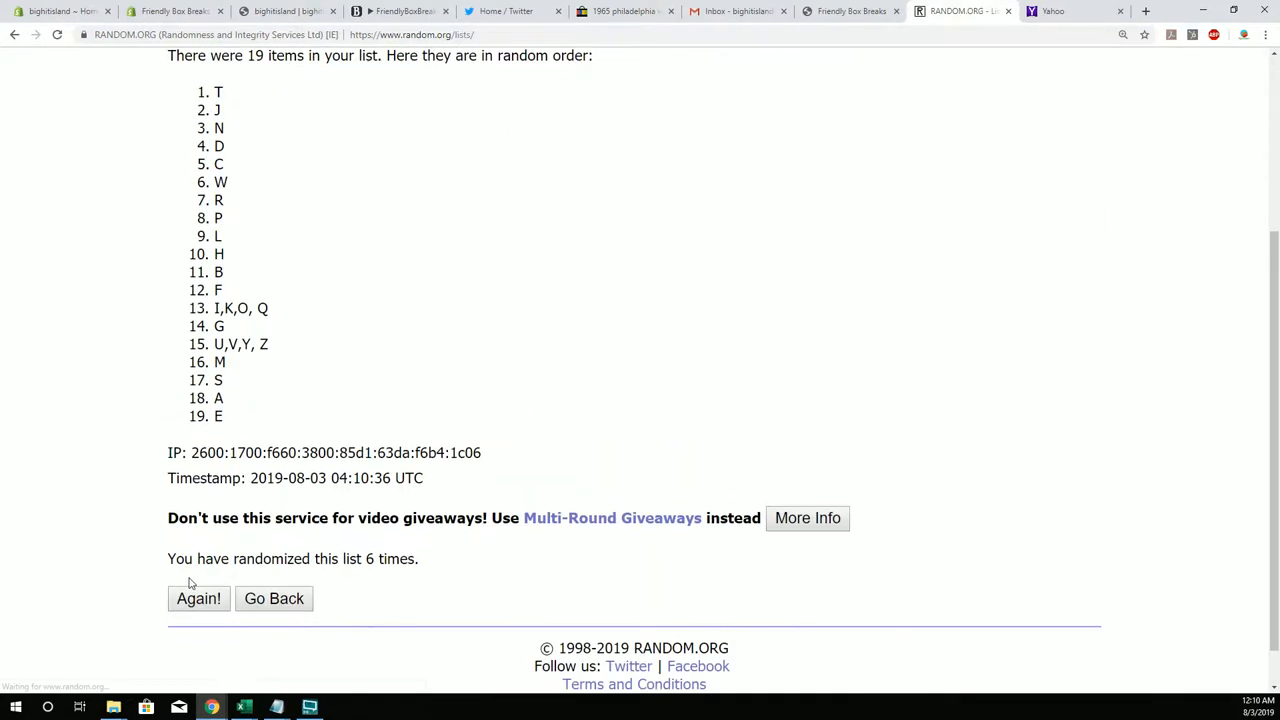
{"action": "left_click", "coordinate": [198, 598]}
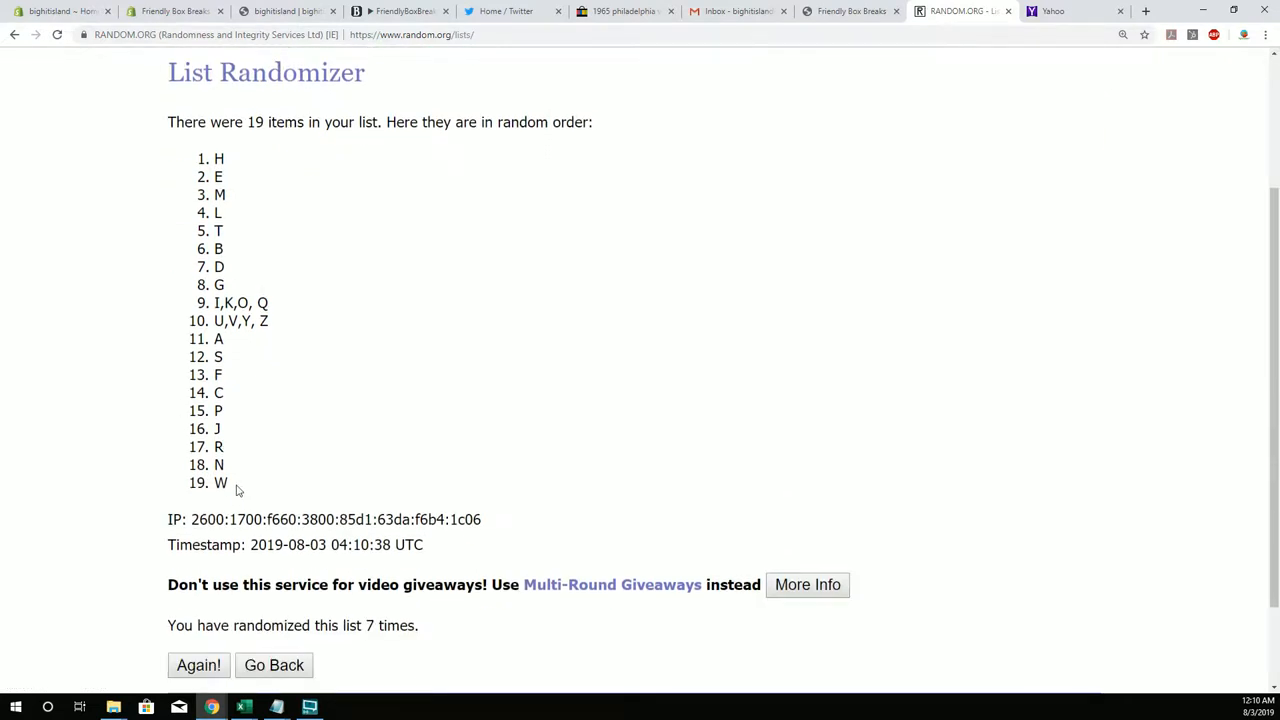
{"action": "left_click_drag", "start_coordinate": [216, 158], "coordinate": [236, 482]}
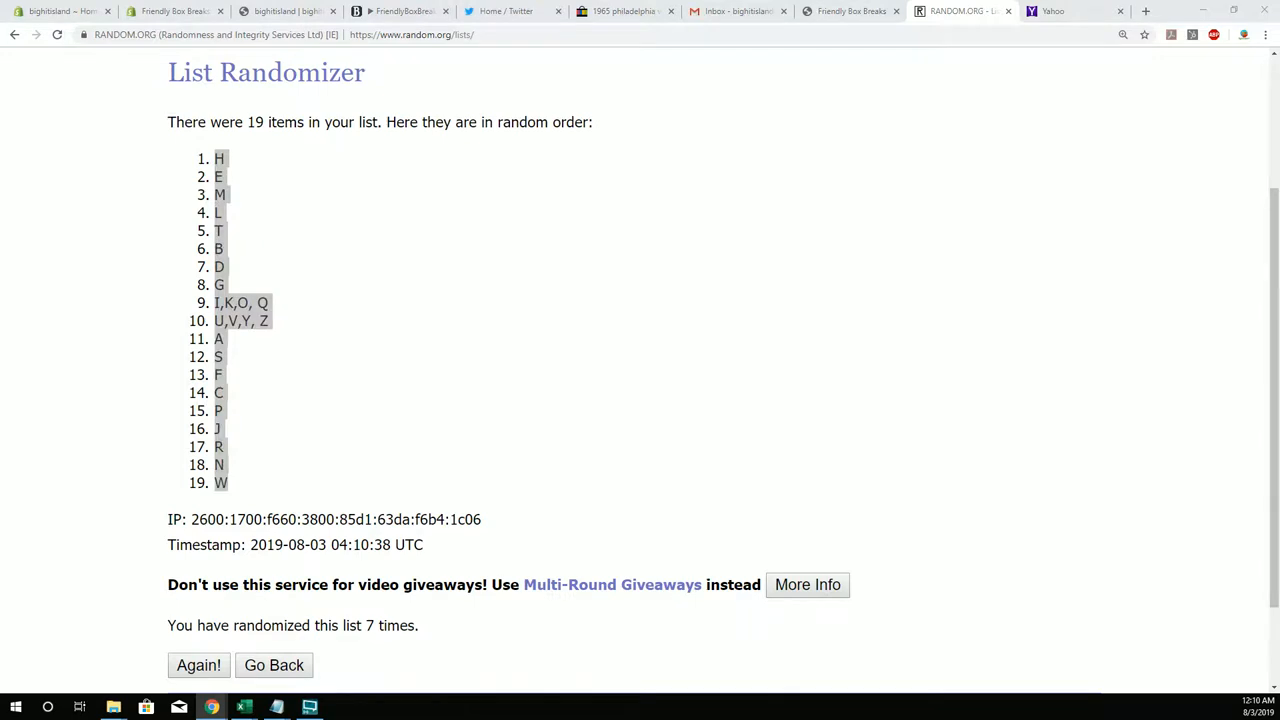
- From the home page reopen List Randomizer and paste the 18 owner names into the list field
{"action": "left_click", "coordinate": [244, 708]}
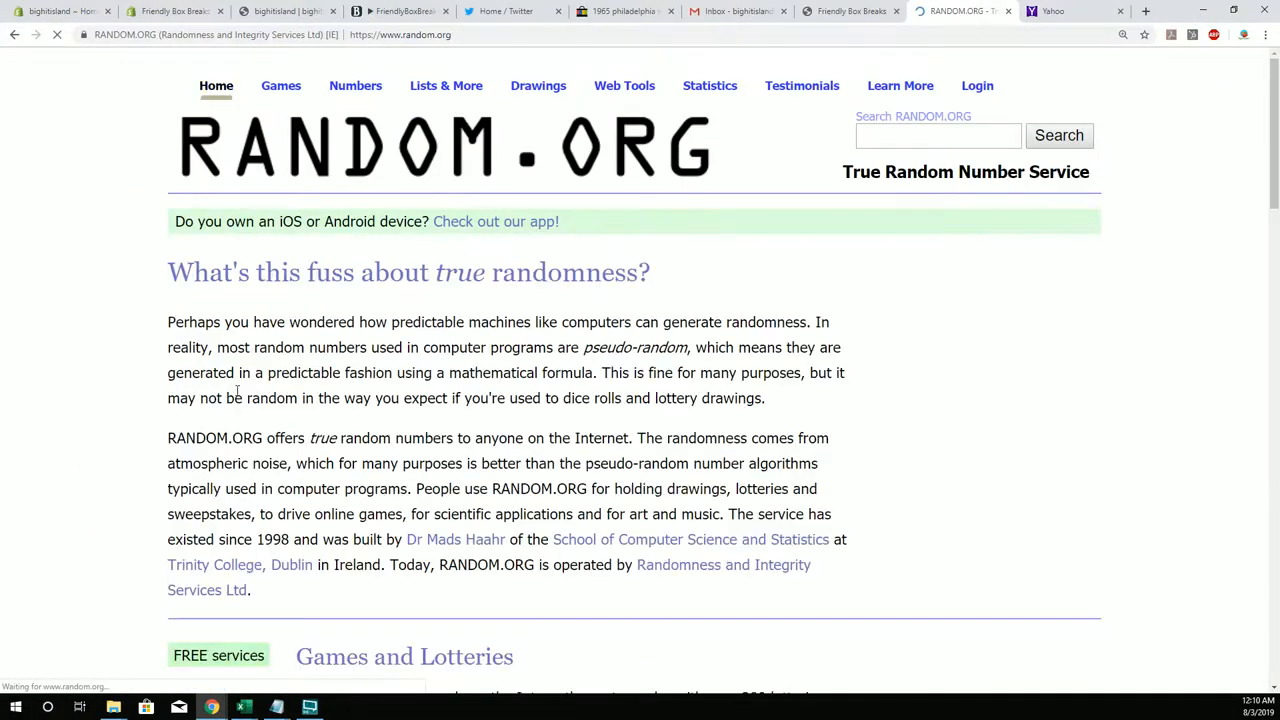
{"action": "scroll", "scroll_direction": "down", "scroll_amount": 3}
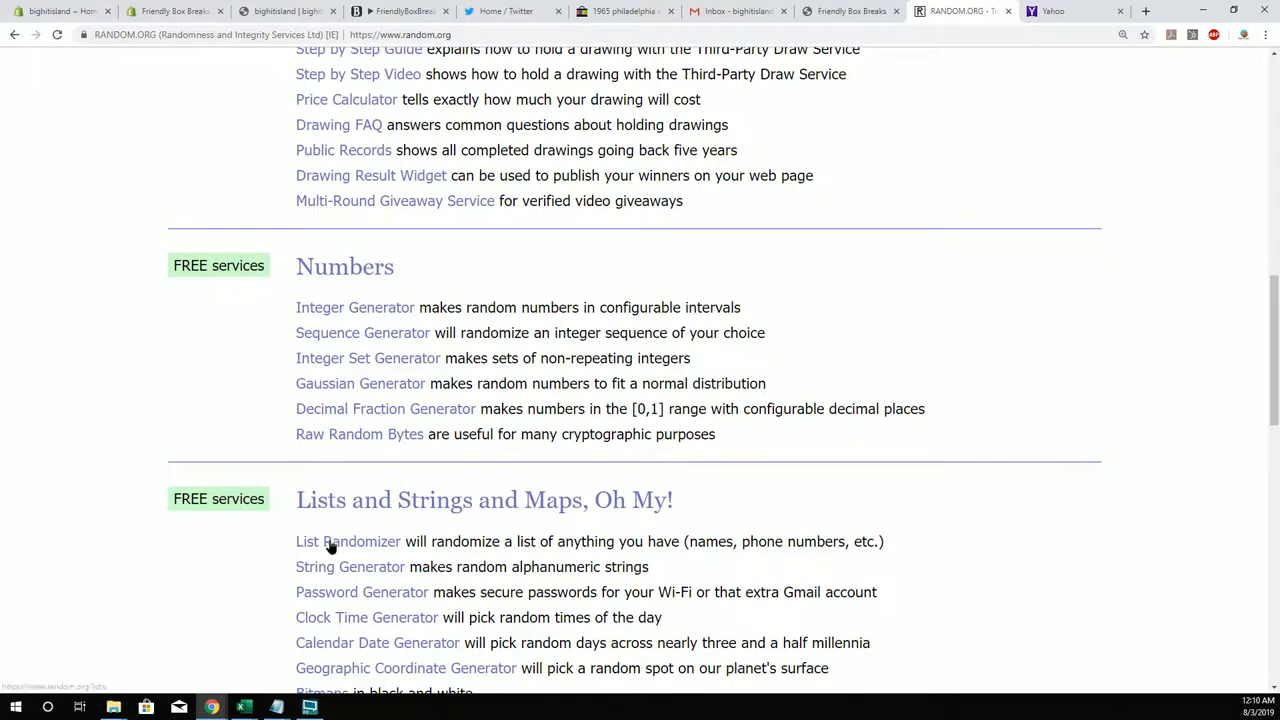
{"action": "left_click", "coordinate": [348, 540]}
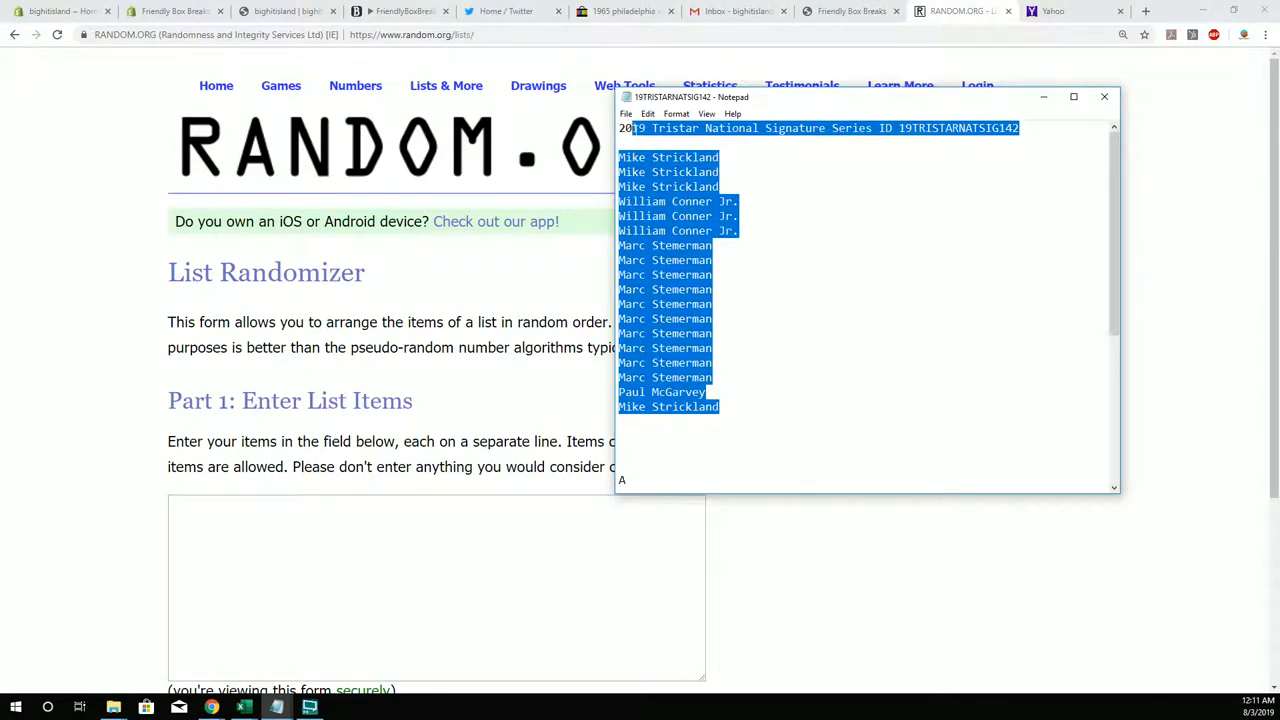
{"action": "right_click", "coordinate": [680, 250]}
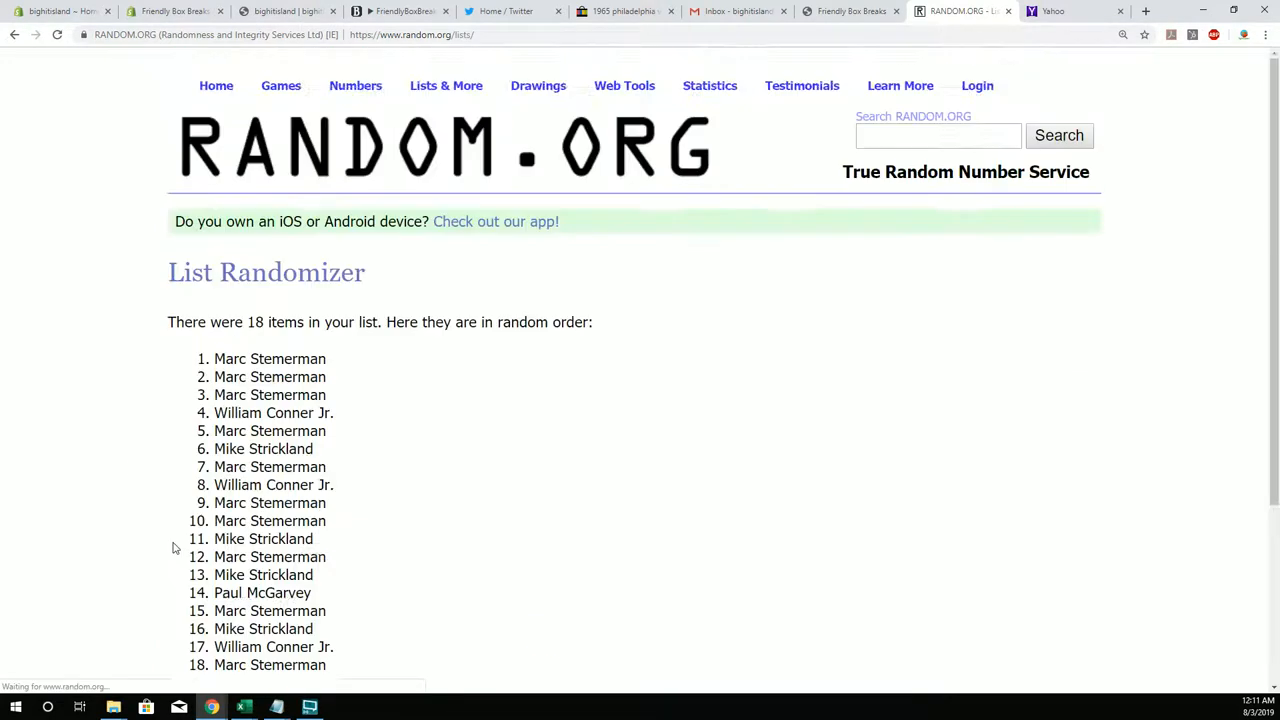
{"action": "scroll", "scroll_direction": "down", "scroll_amount": 3}
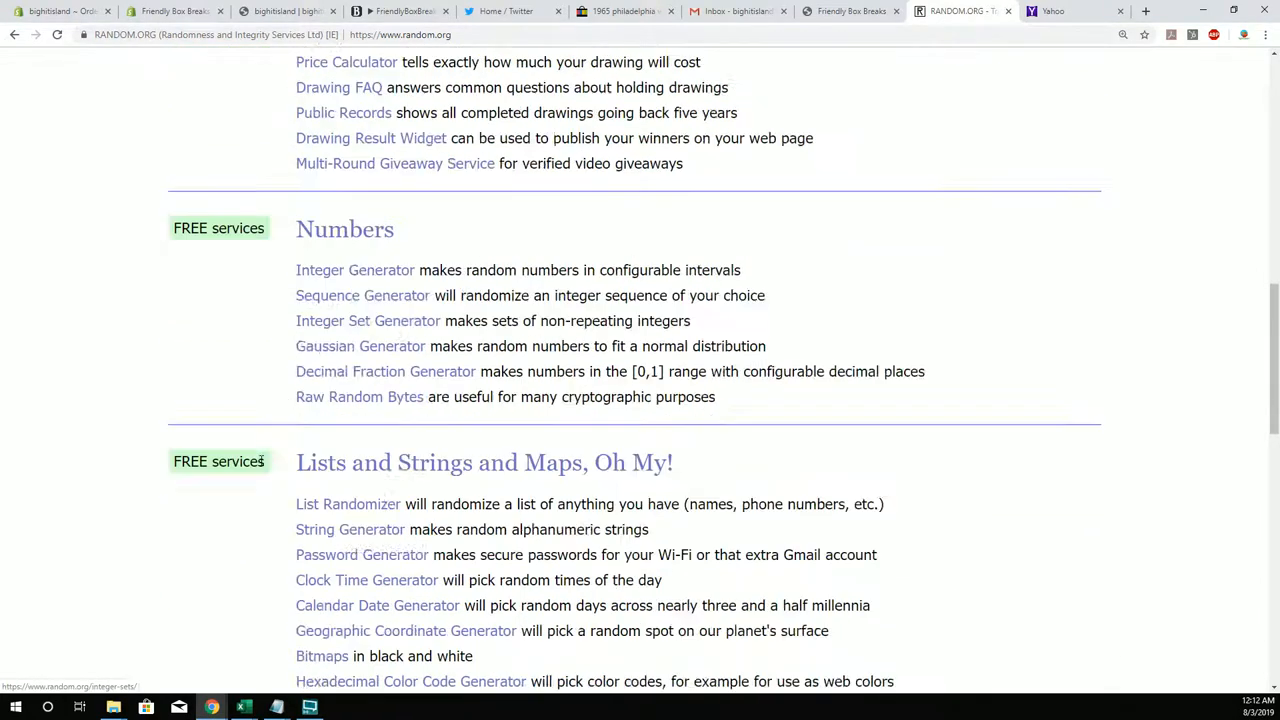
- Paste the 19-name owner list, reshuffle it to seven times, and copy the final order
{"action": "left_click", "coordinate": [348, 504]}
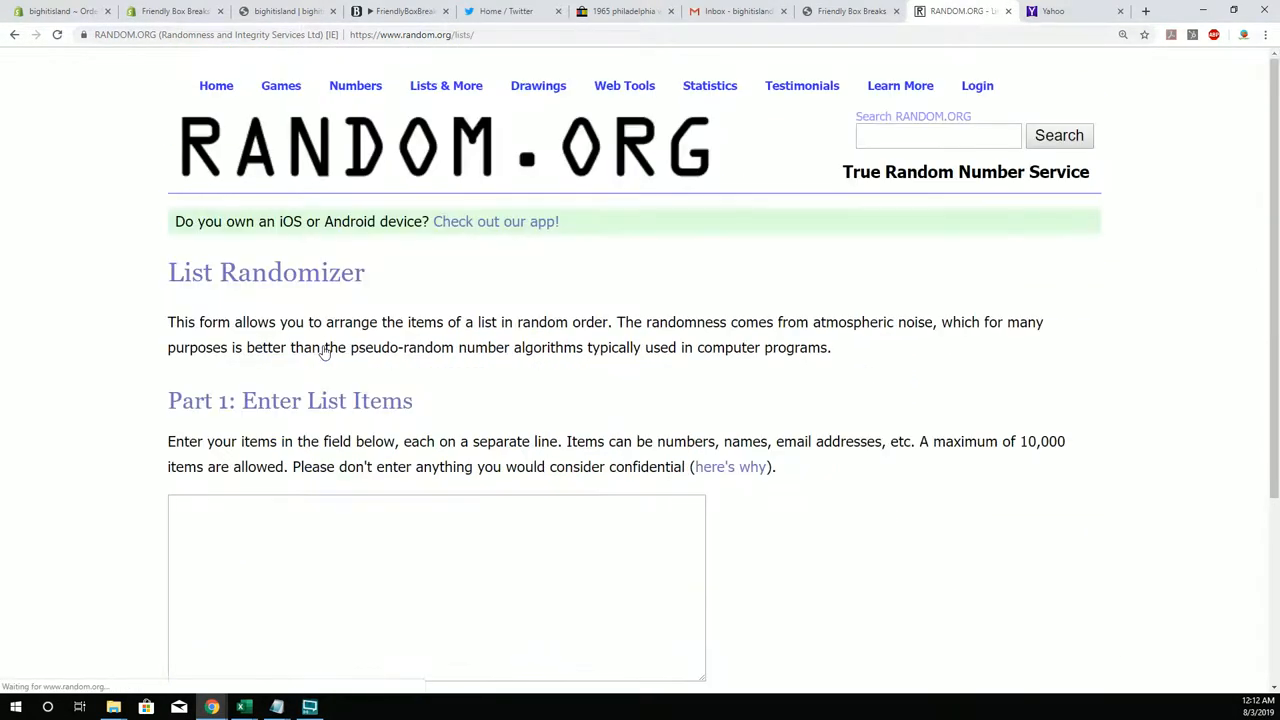
{"action": "scroll", "scroll_direction": "down", "scroll_amount": 3}
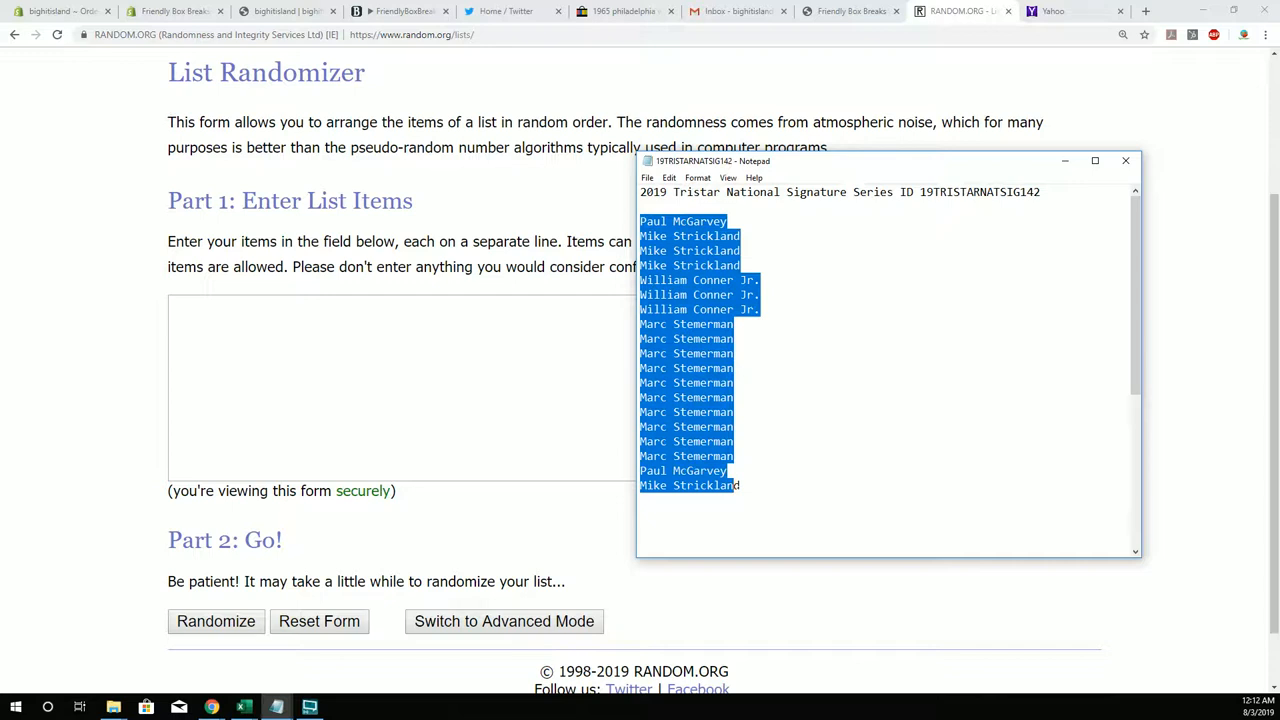
{"action": "right_click", "coordinate": [736, 440]}
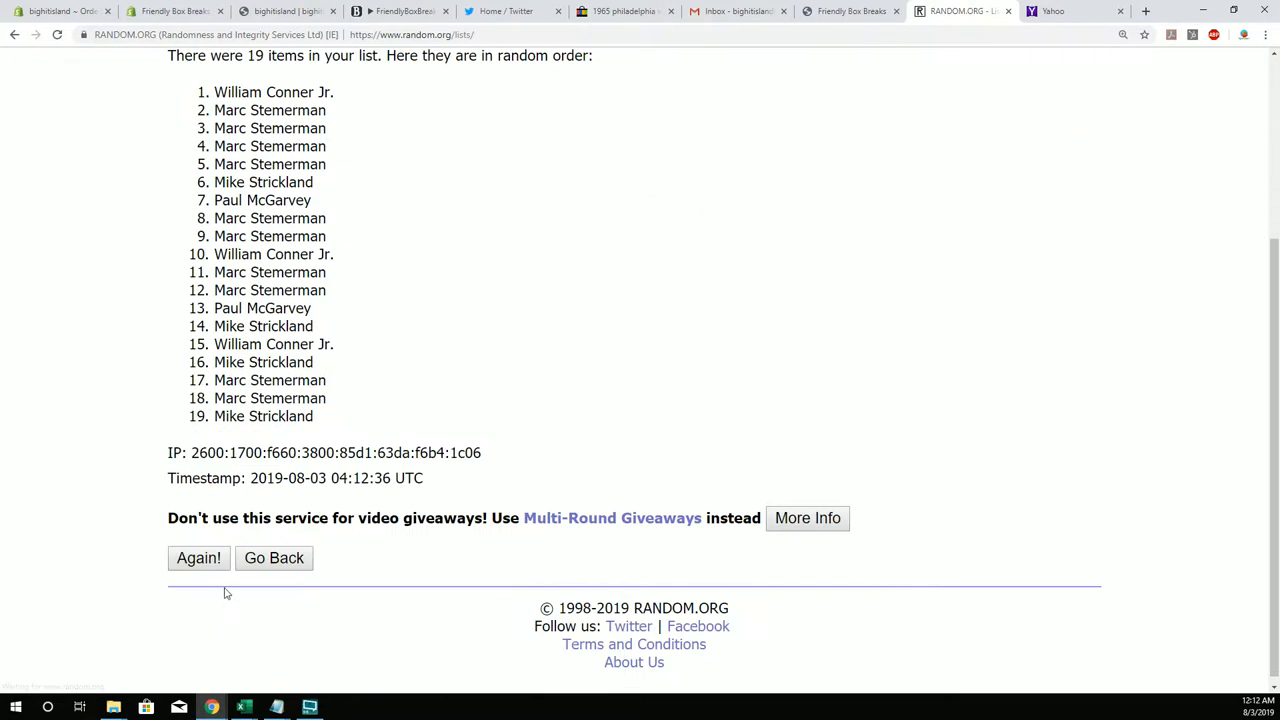
{"action": "left_click", "coordinate": [198, 558]}
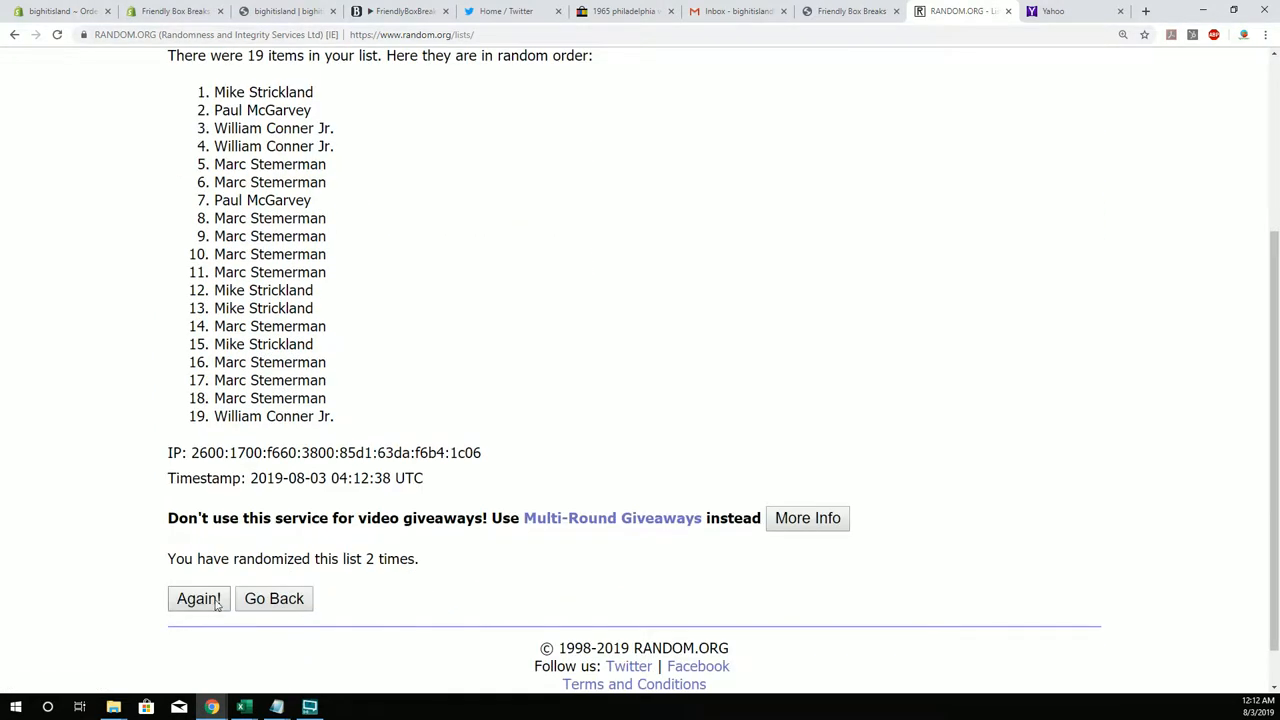
{"action": "left_click", "coordinate": [198, 598]}
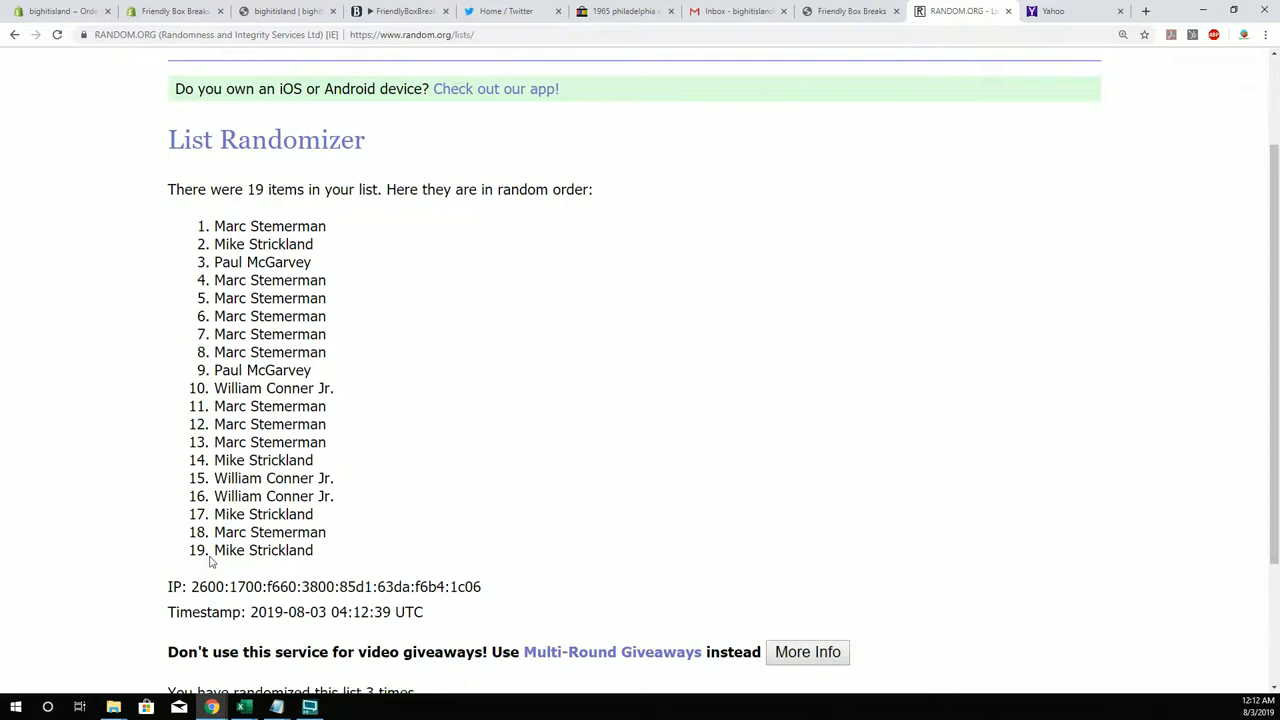
{"action": "scroll", "scroll_direction": "down", "scroll_amount": 3}
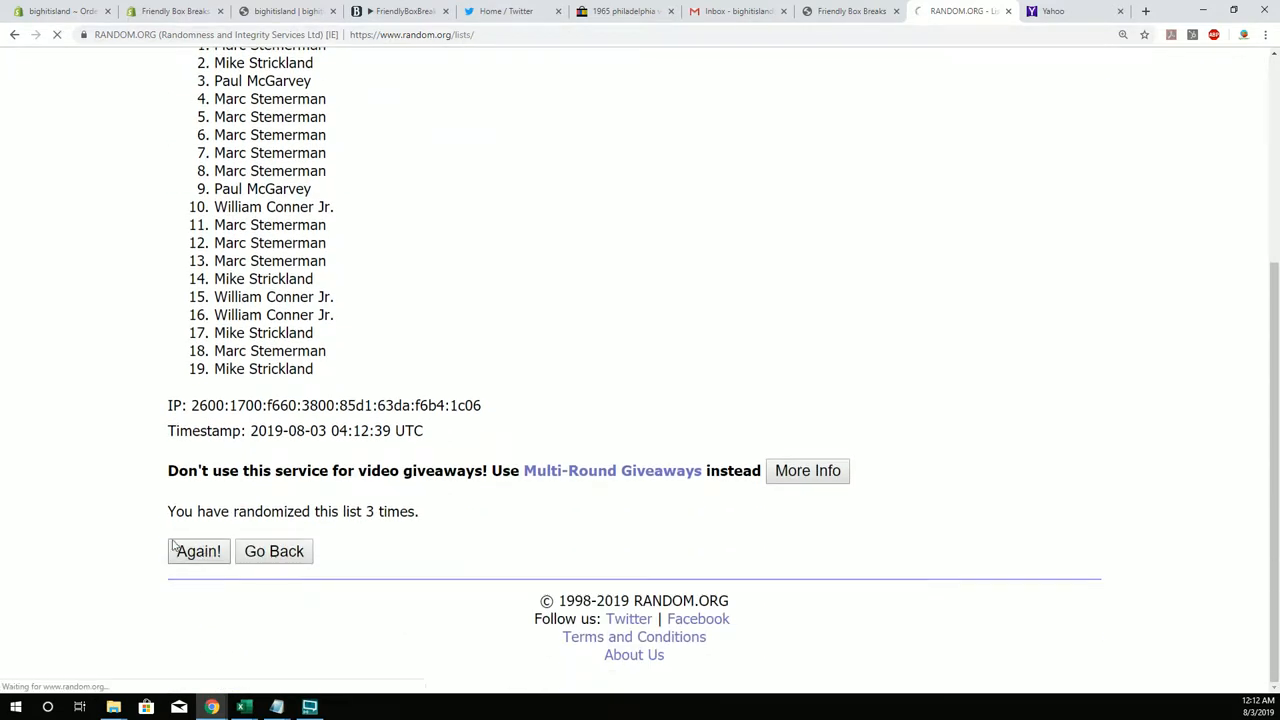
{"action": "left_click", "coordinate": [196, 552]}
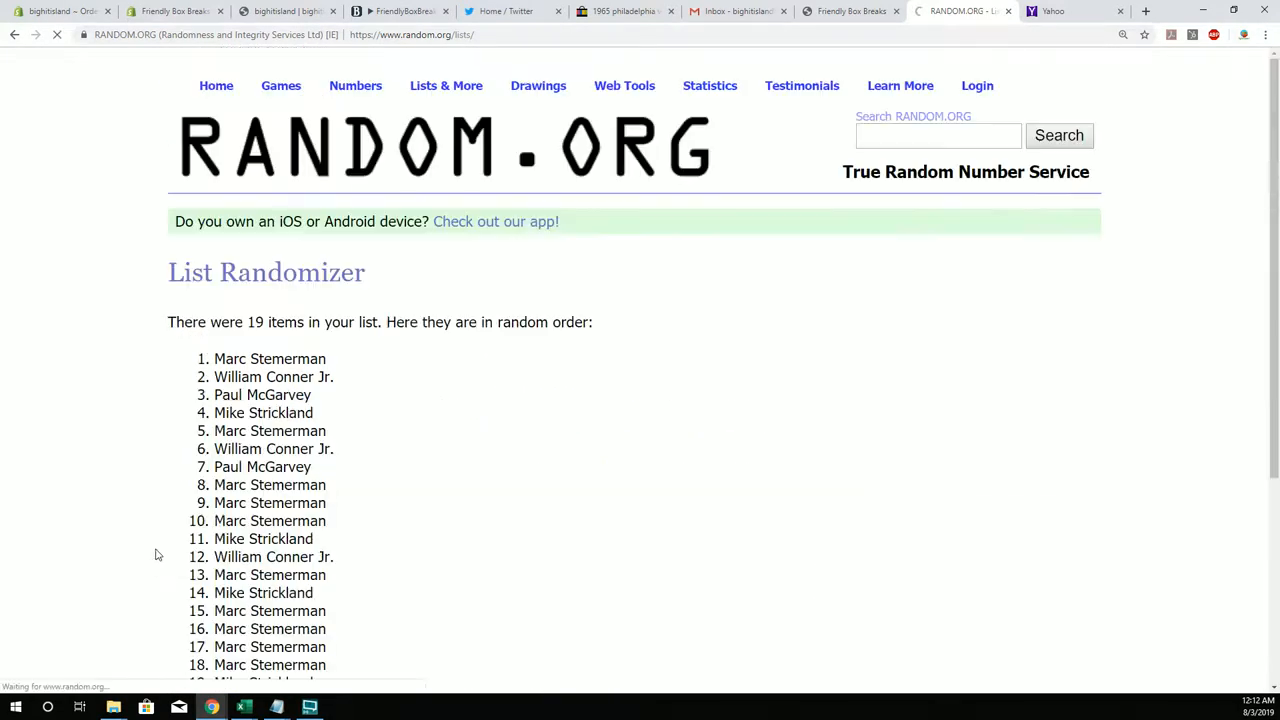
{"action": "scroll", "scroll_direction": "down", "scroll_amount": 3}
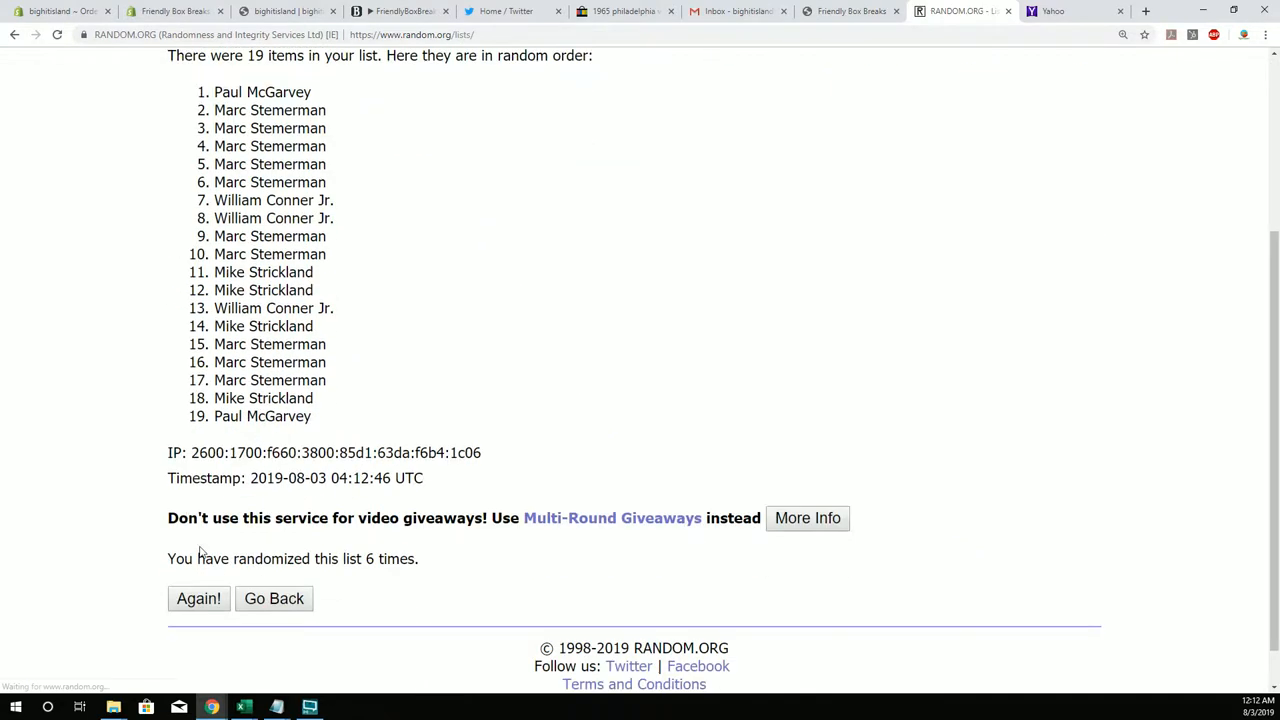
{"action": "left_click", "coordinate": [198, 598]}
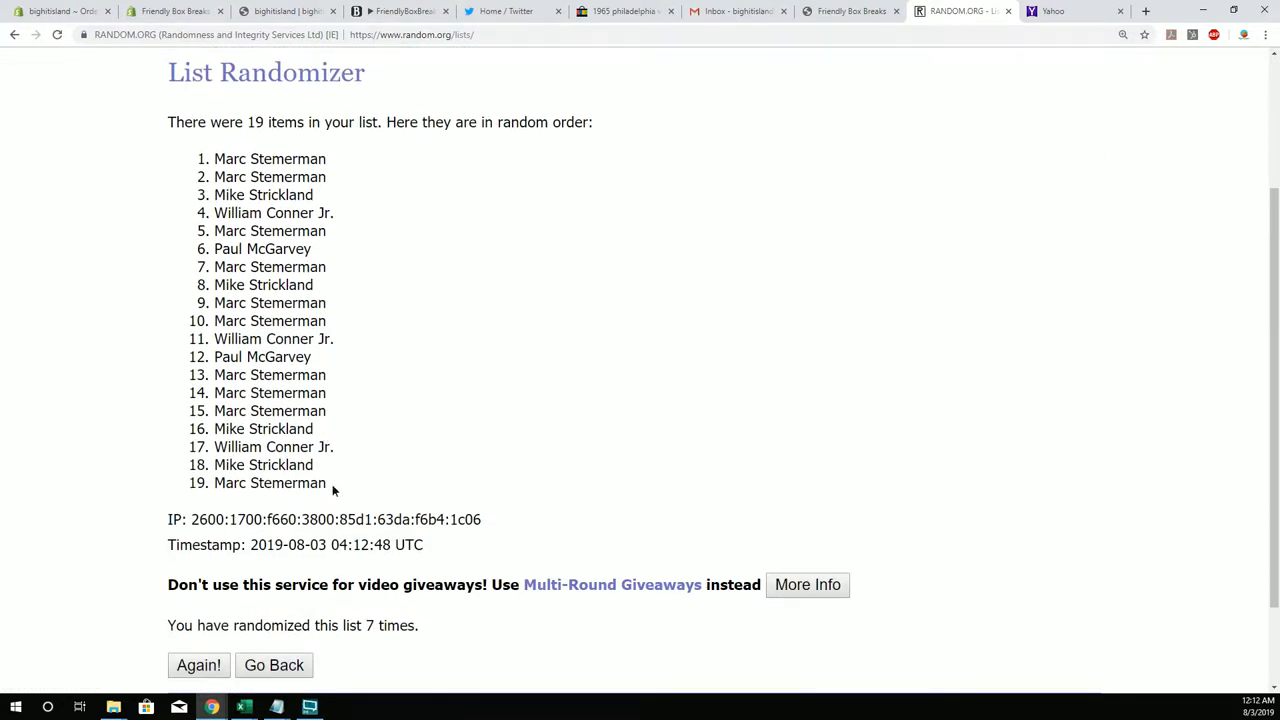
{"action": "right_click", "coordinate": [270, 176]}
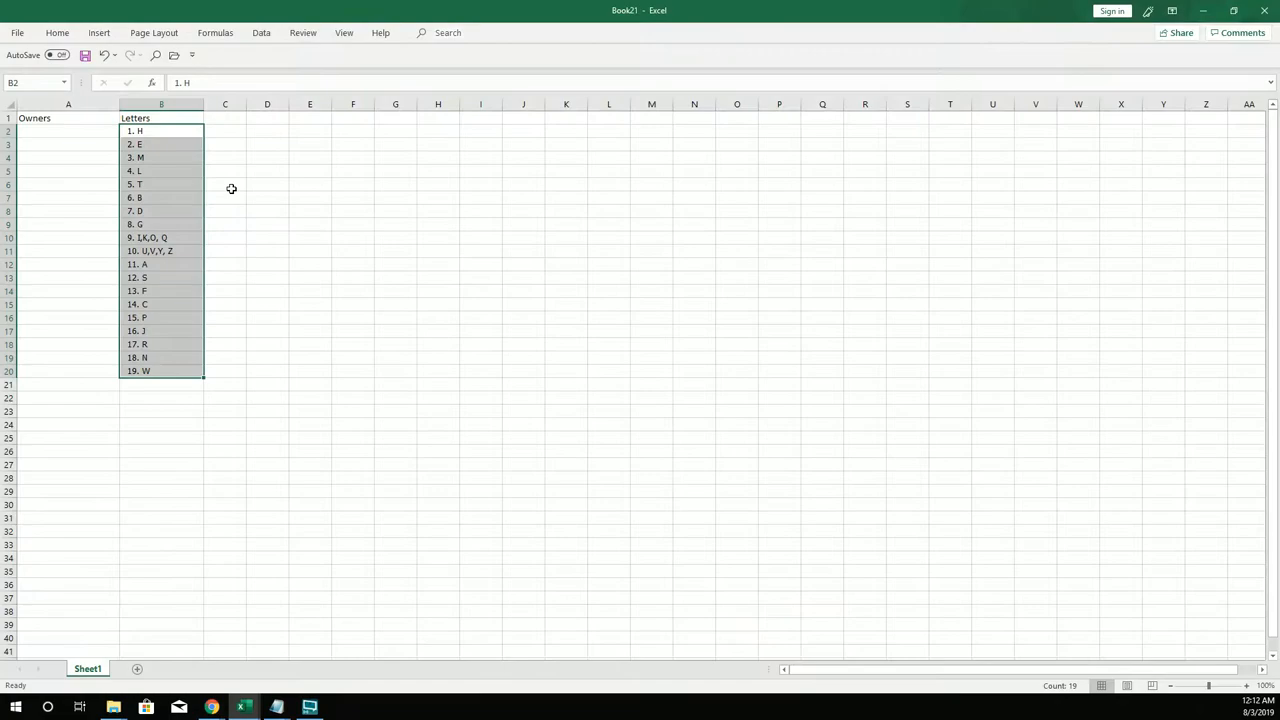
- Paste the shuffled owner names into column A from cell A2, beside the letter list
{"action": "right_click", "coordinate": [68, 132]}
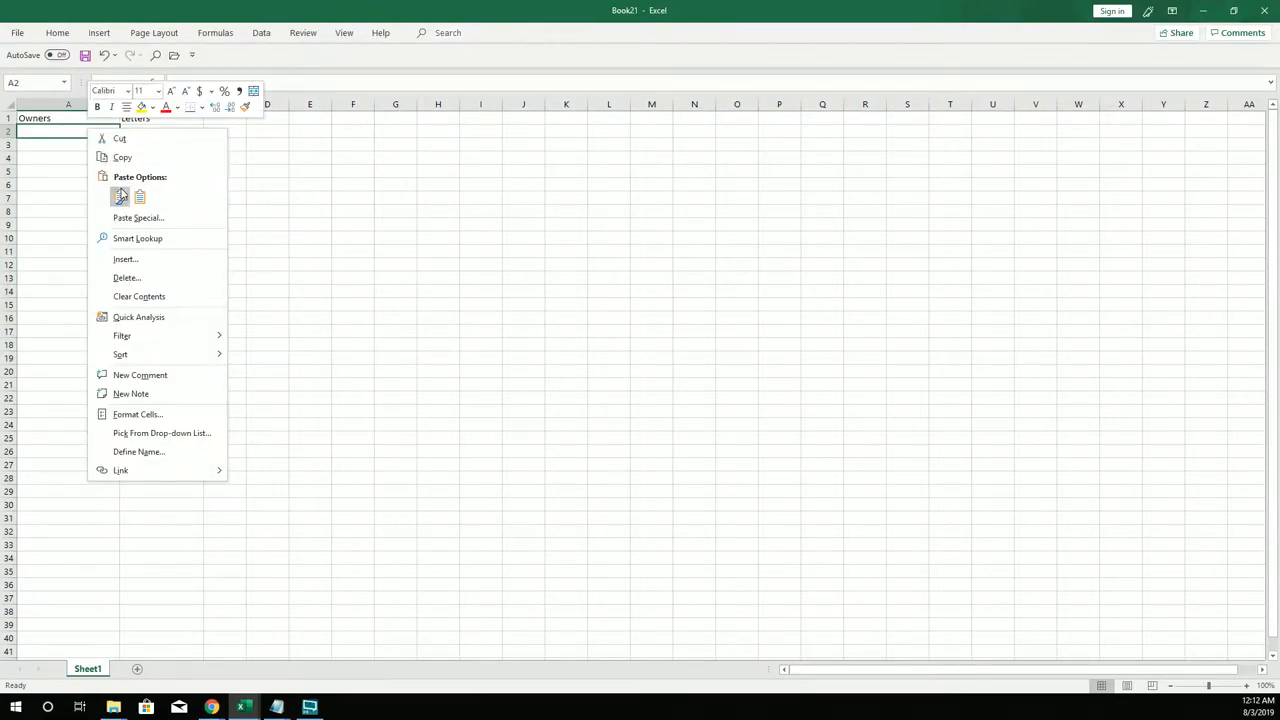
{"action": "left_click", "coordinate": [120, 196]}
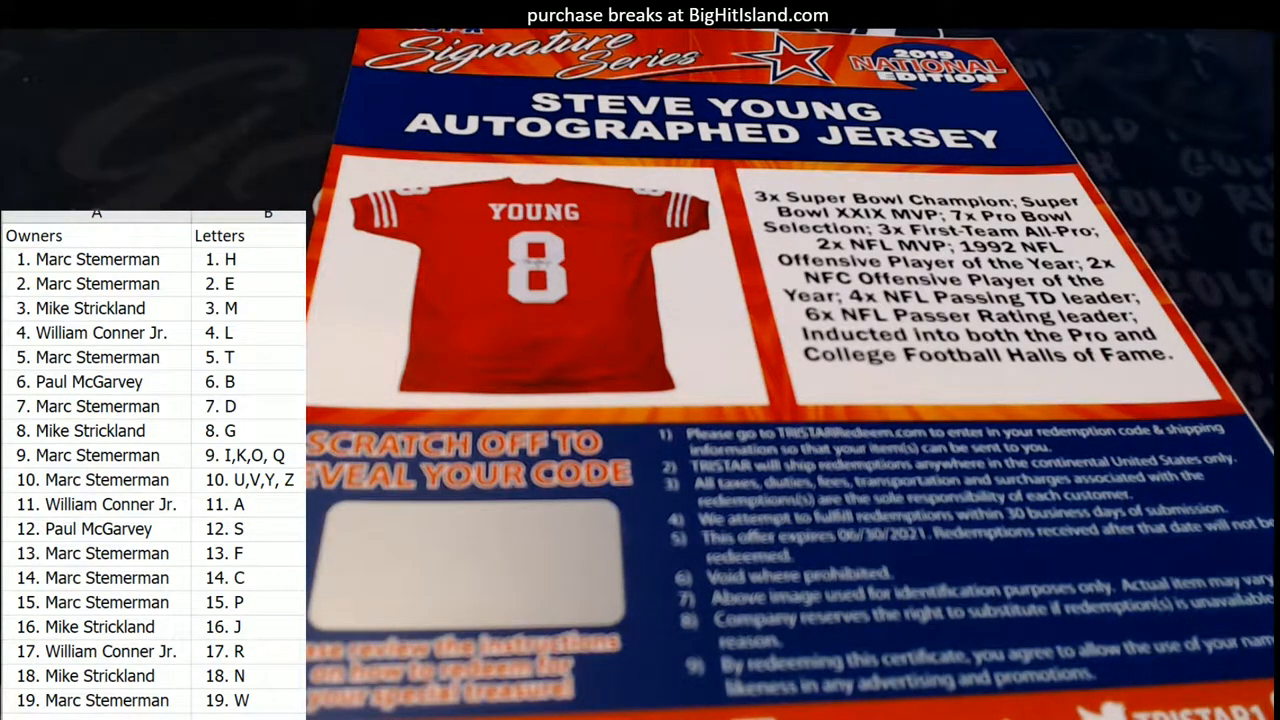
- Switch to the card camera view with the Owners/Letters list overlaid on the Steve Young jersey card
{"action": "left_click", "coordinate": [96, 480]}
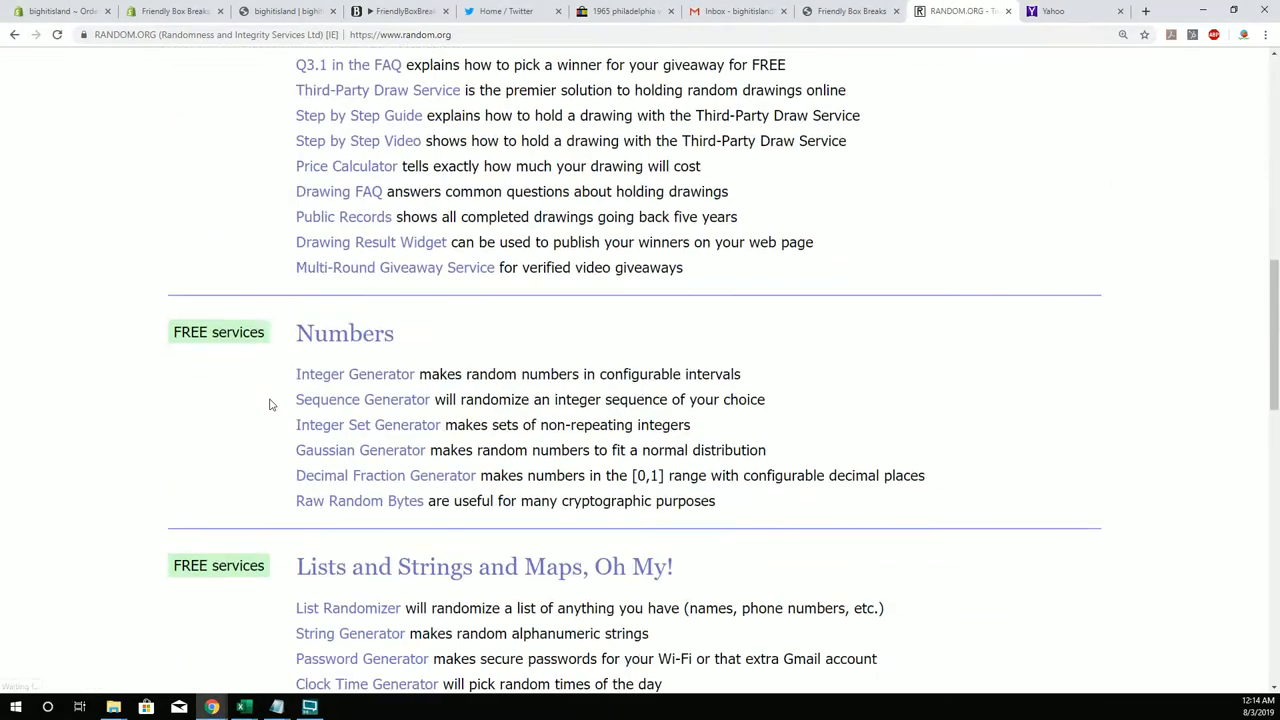
- Randomize the 19 owner names and reshuffle six more times for the final owner order
{"action": "left_click", "coordinate": [348, 608]}
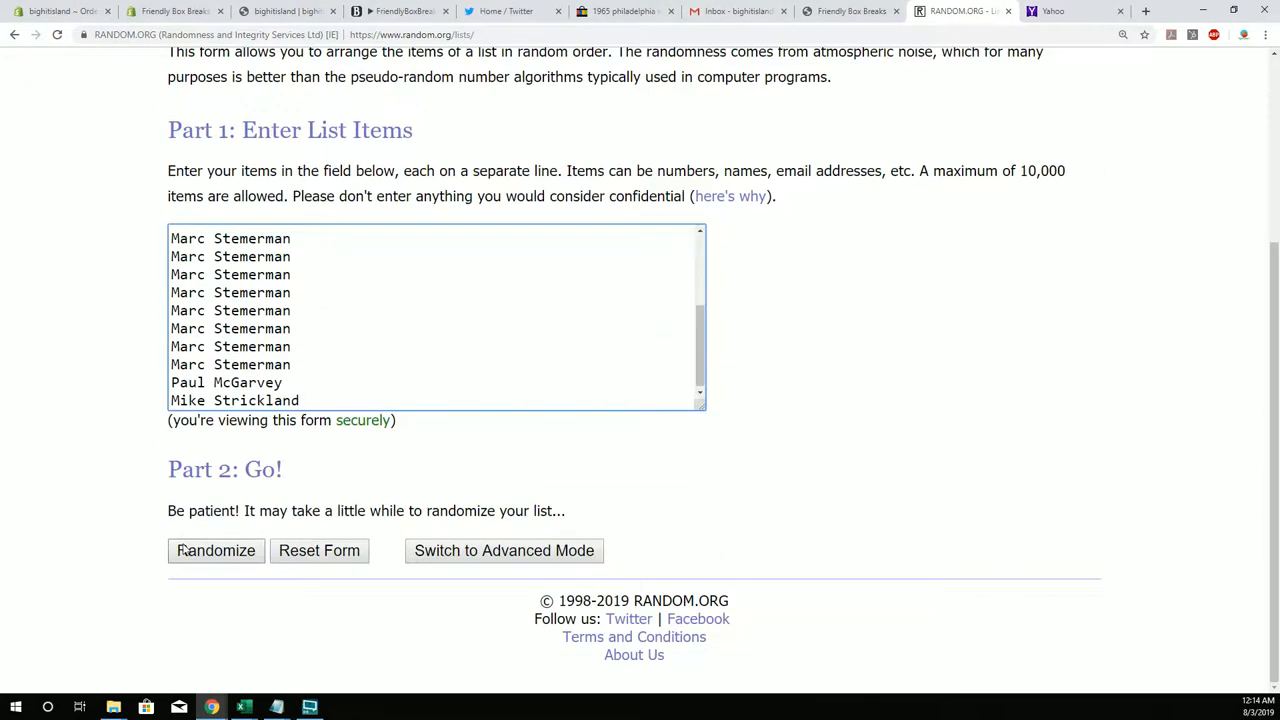
{"action": "left_click", "coordinate": [216, 550]}
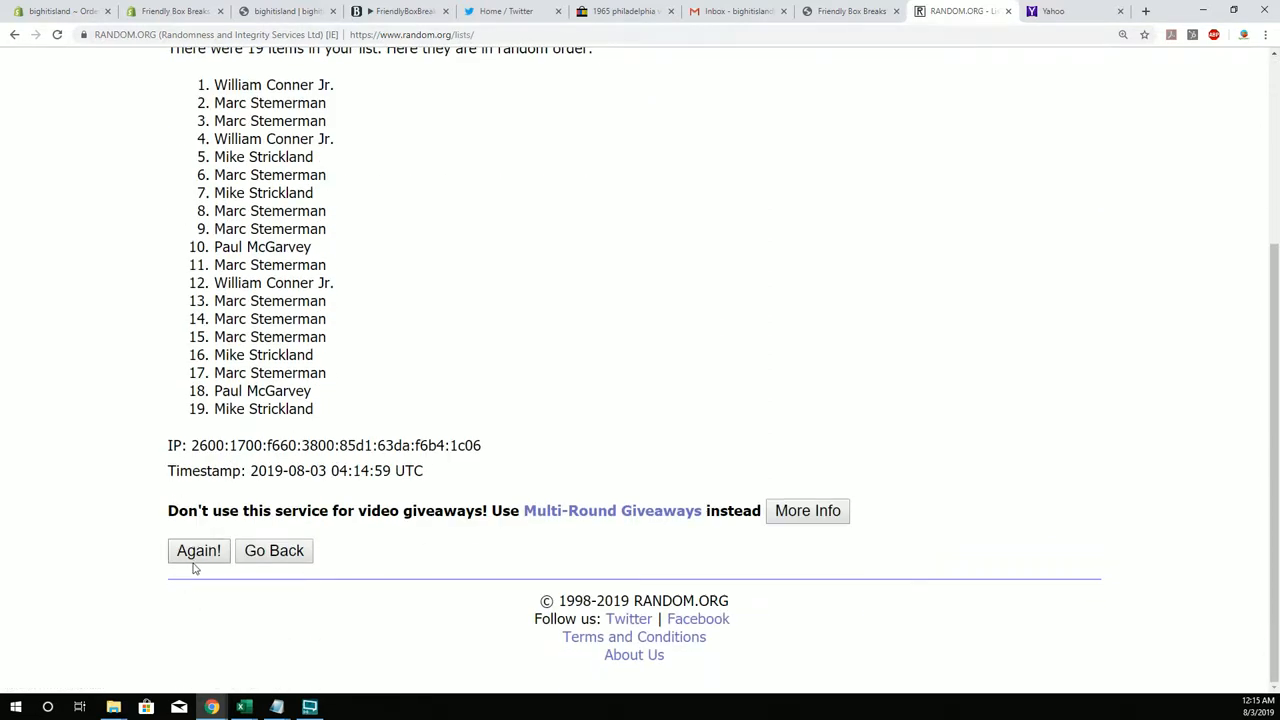
{"action": "left_click", "coordinate": [198, 550]}
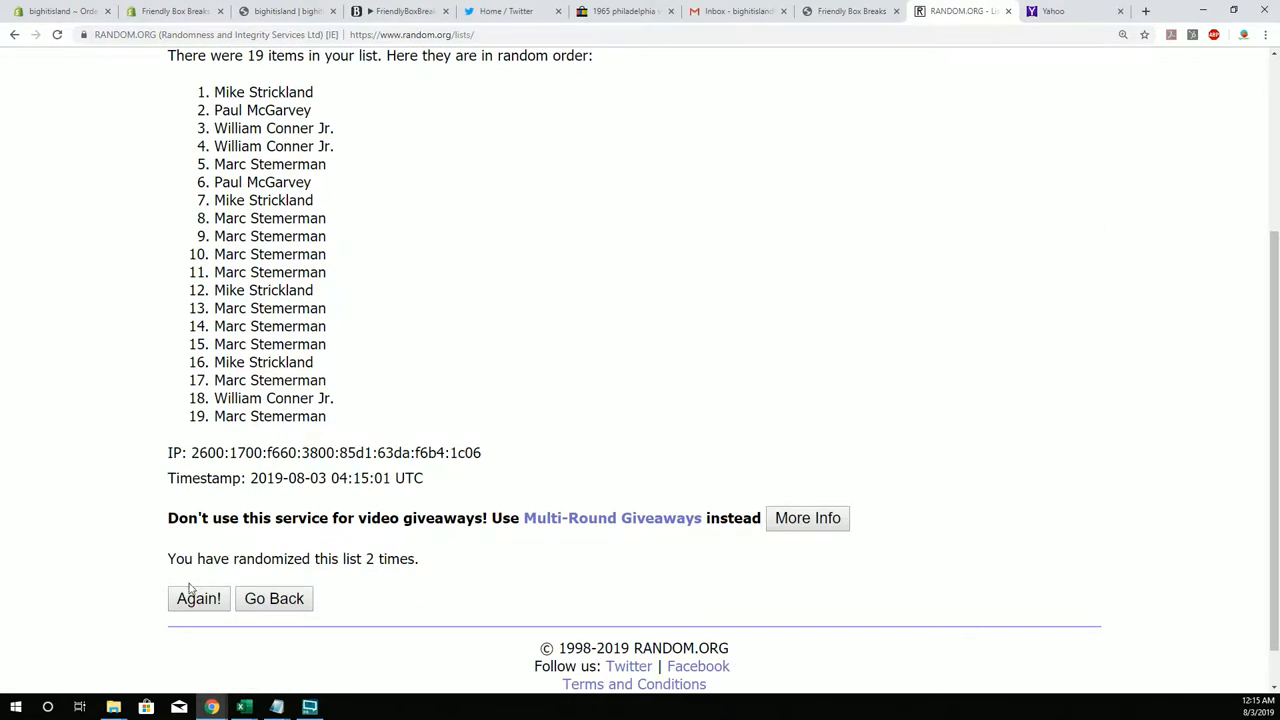
{"action": "left_click", "coordinate": [198, 598]}
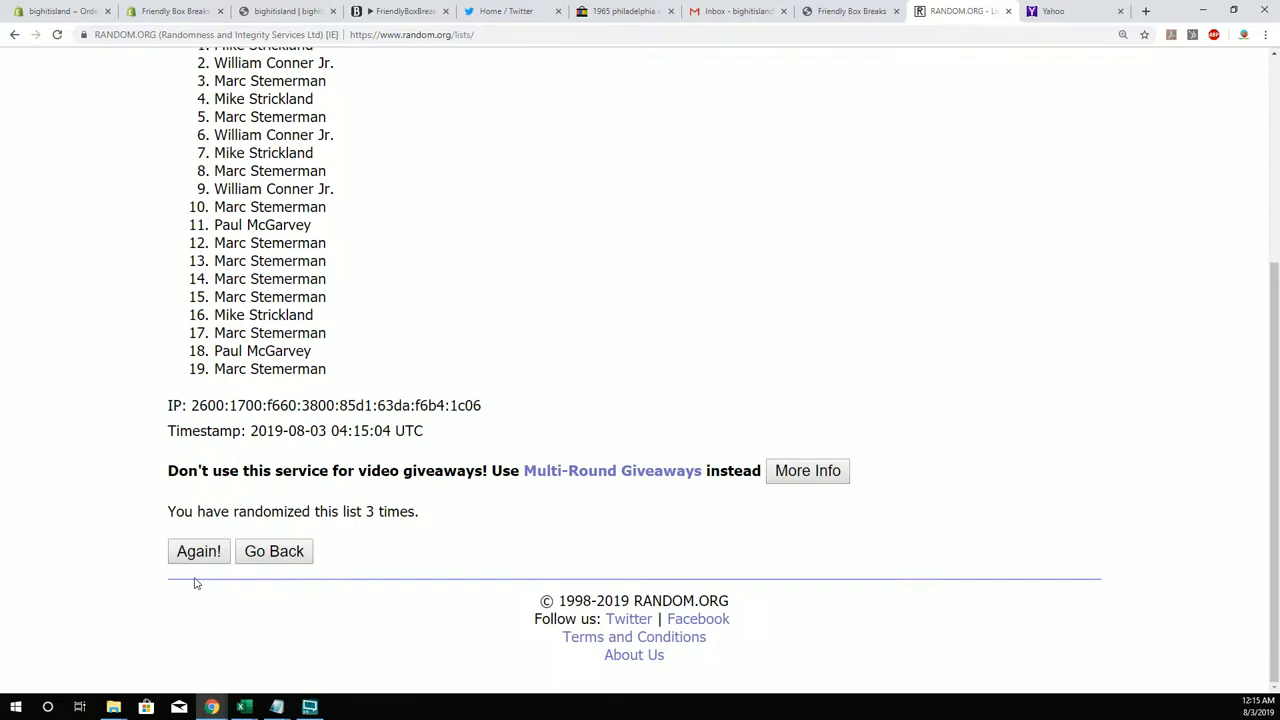
{"action": "left_click", "coordinate": [198, 552]}
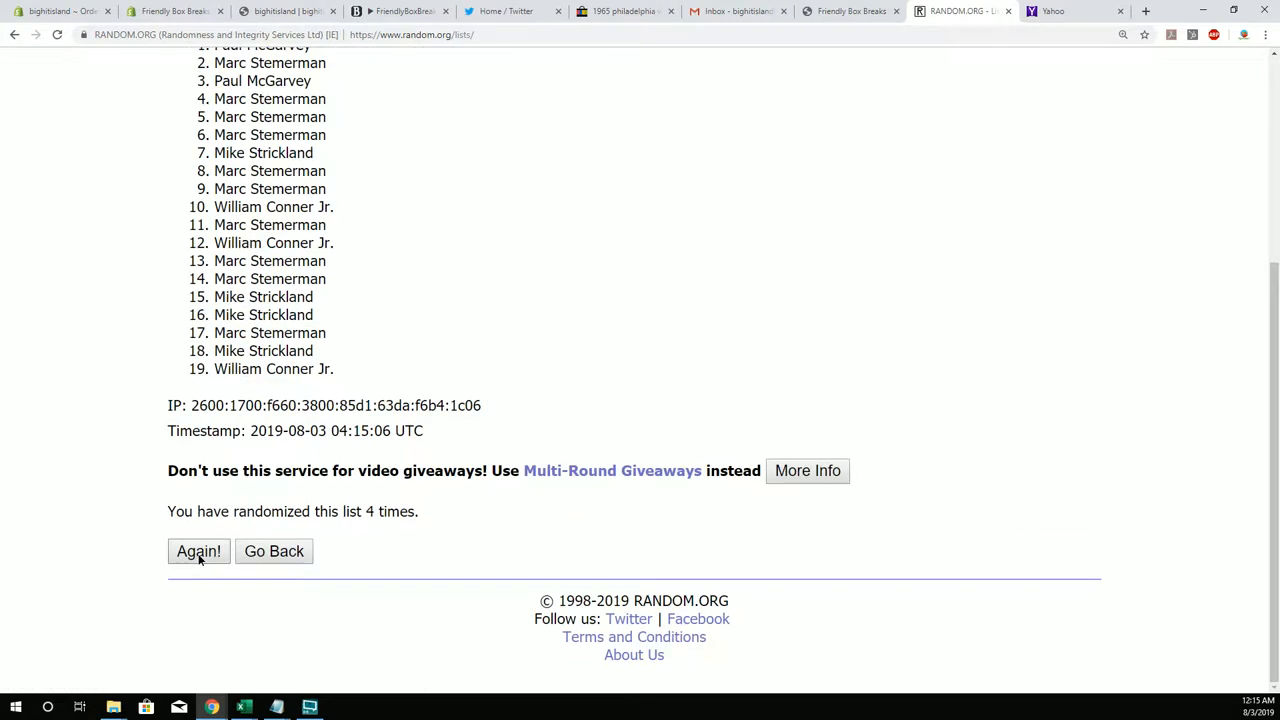
{"action": "left_click", "coordinate": [198, 552]}
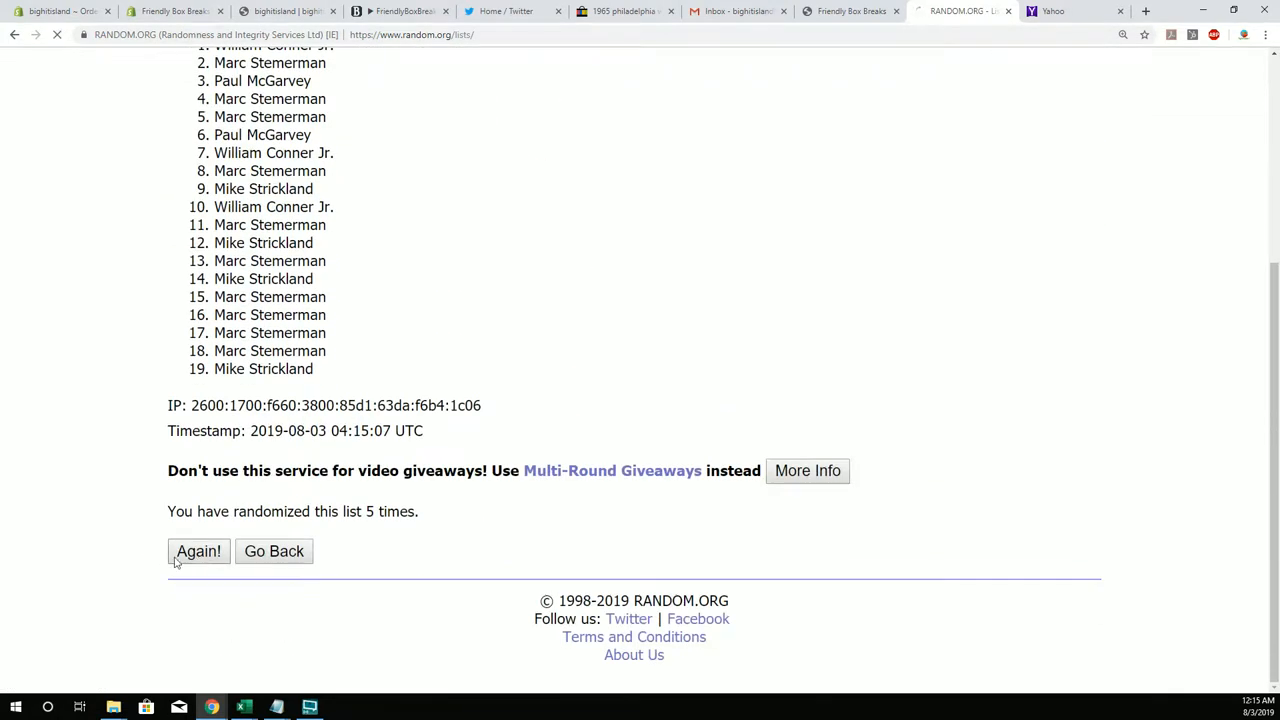
{"action": "left_click", "coordinate": [198, 552]}
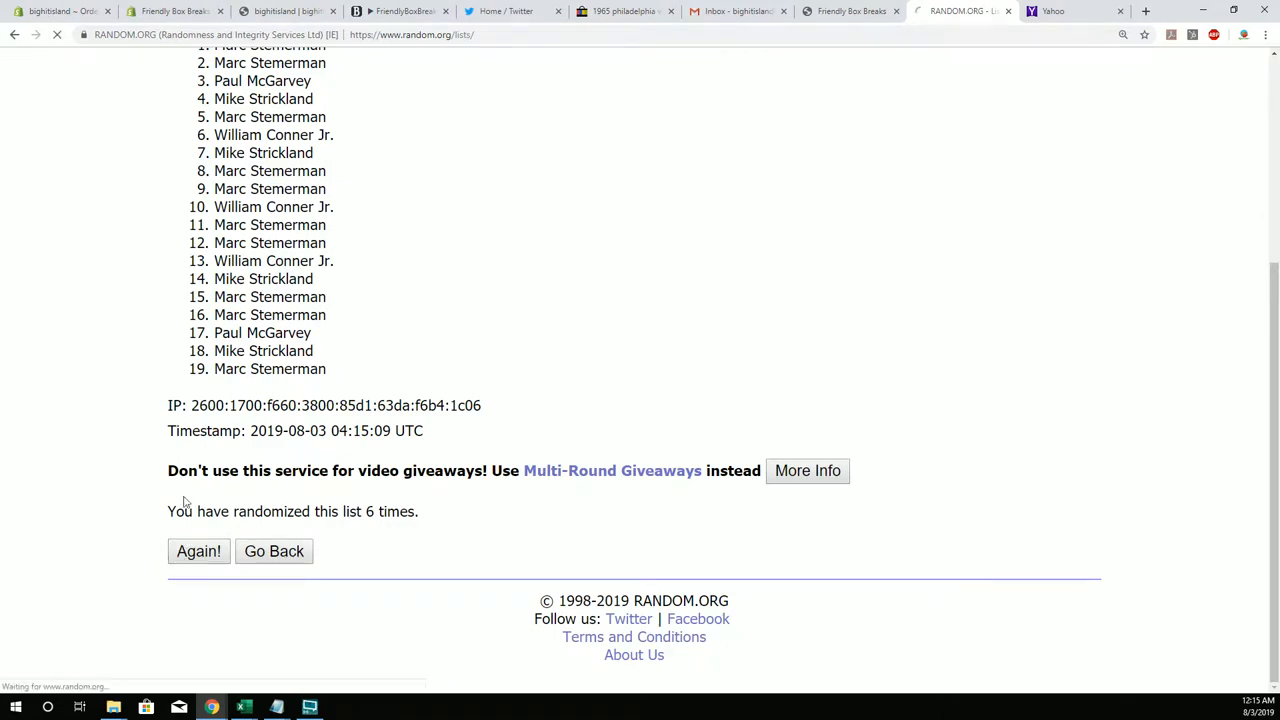
{"action": "left_click", "coordinate": [198, 552]}
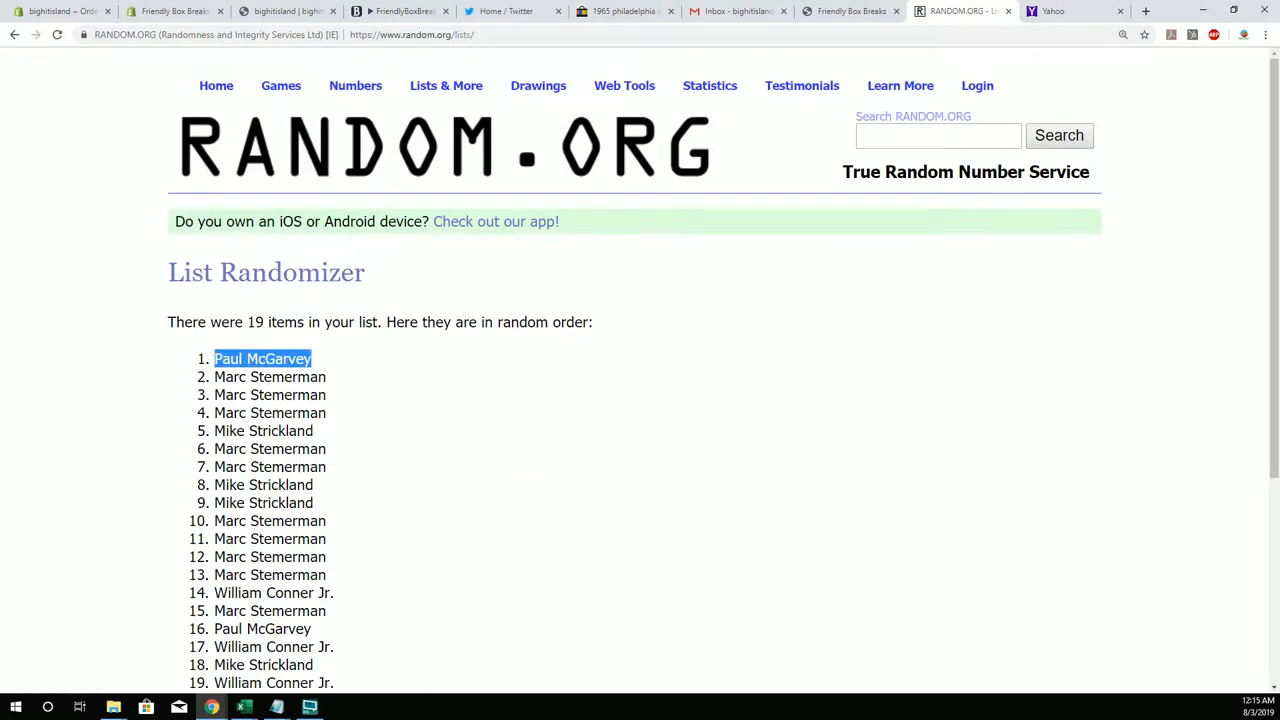